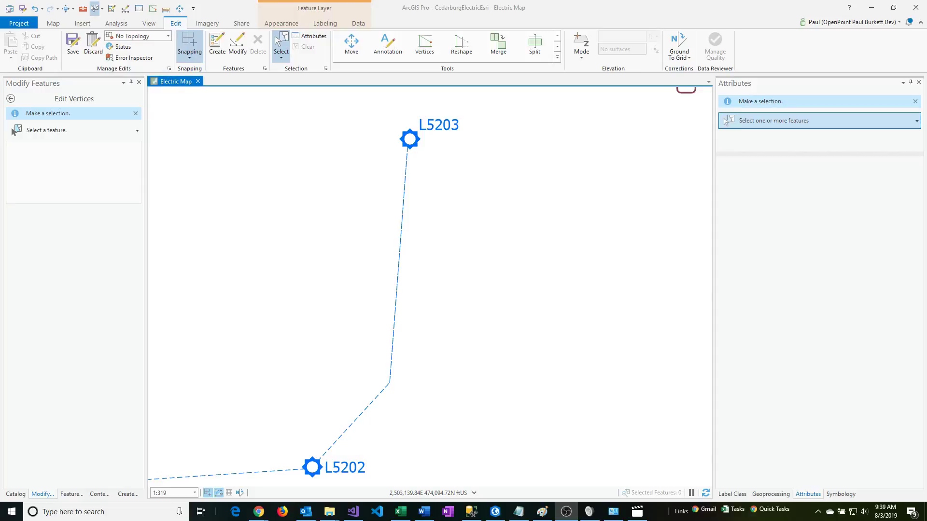
mouse_move(59, 403)
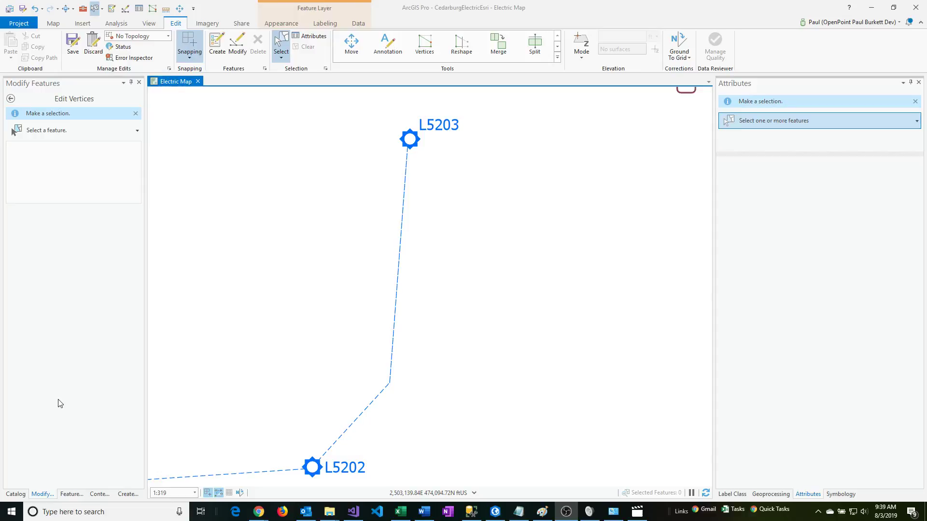
mouse_move(363, 212)
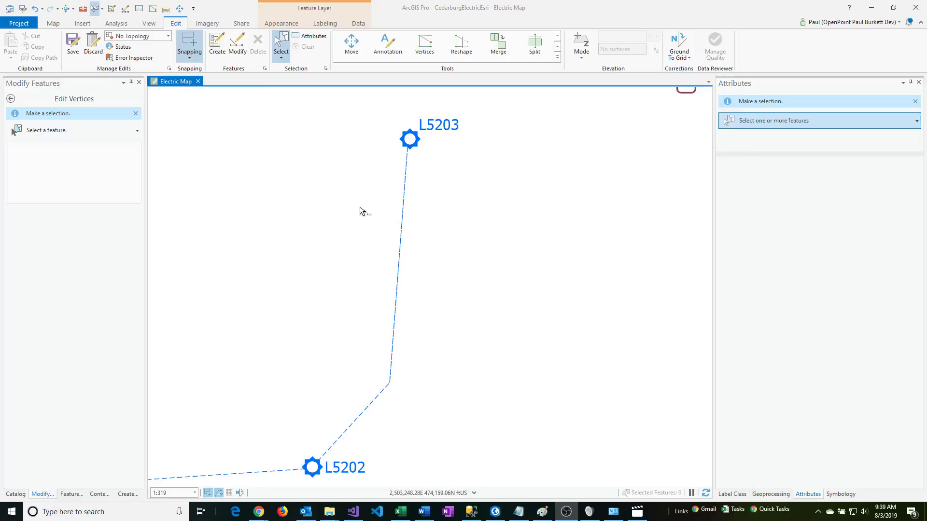
mouse_move(385, 199)
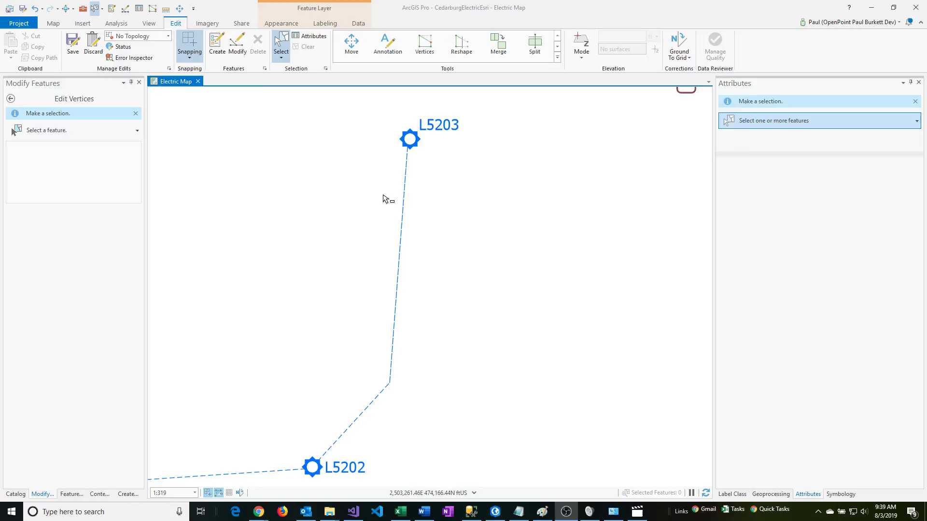
mouse_move(390, 196)
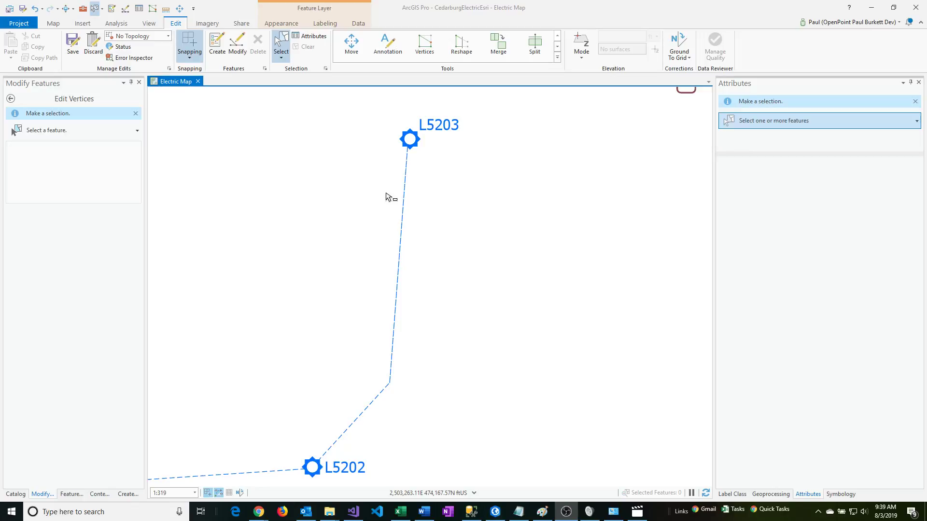
mouse_move(413, 173)
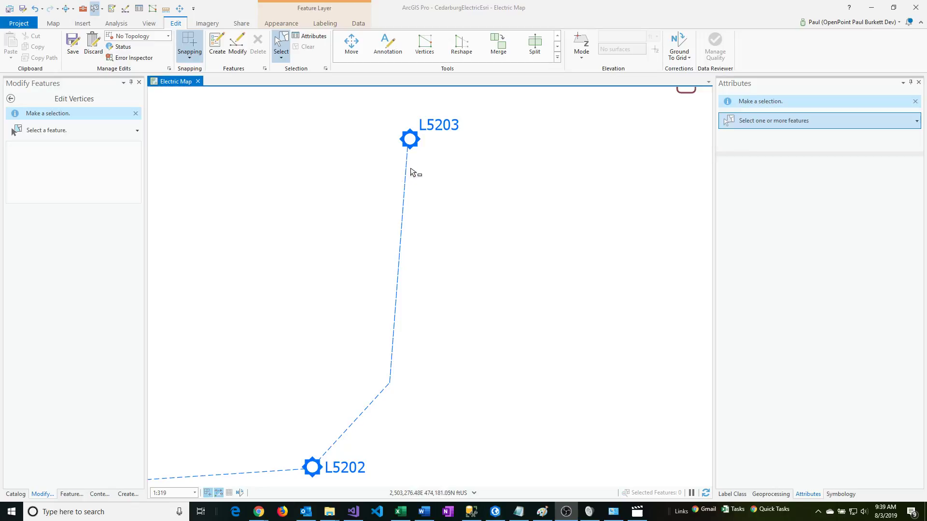
mouse_move(384, 392)
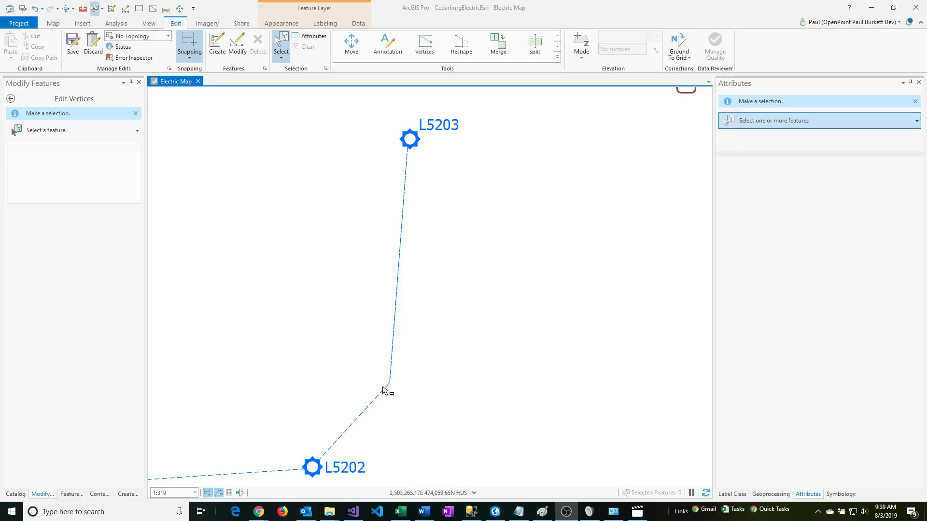
mouse_move(392, 282)
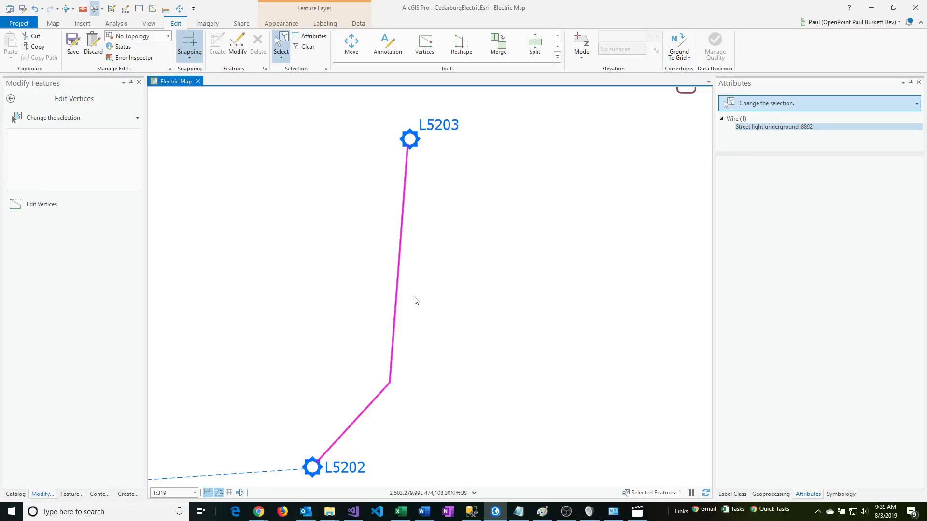
Review wire 8892's vertex coordinates and attributes, then clear the selection.
click(774, 127)
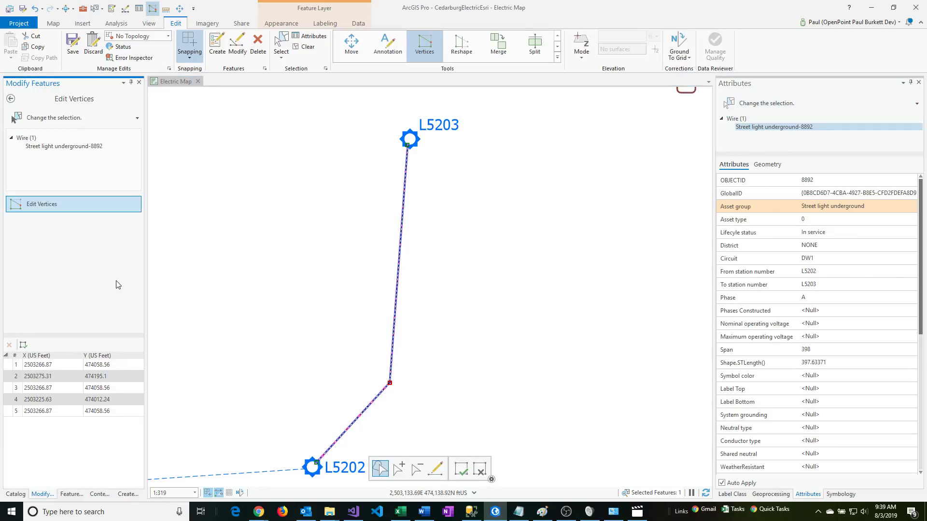
mouse_move(20, 376)
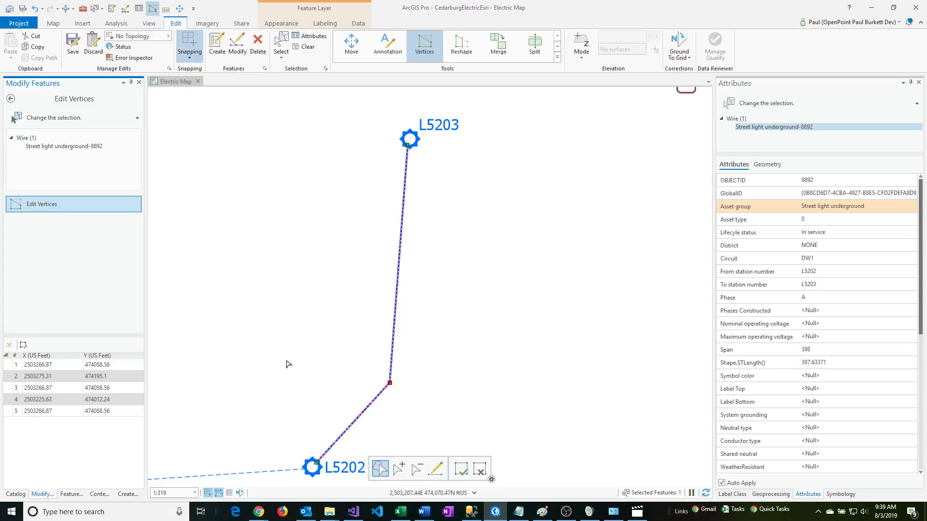
mouse_move(816, 223)
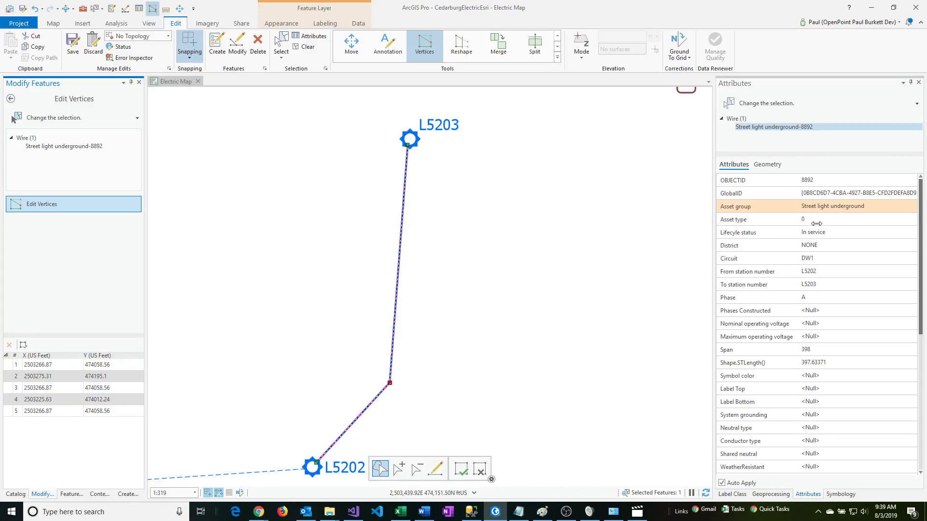
click(827, 272)
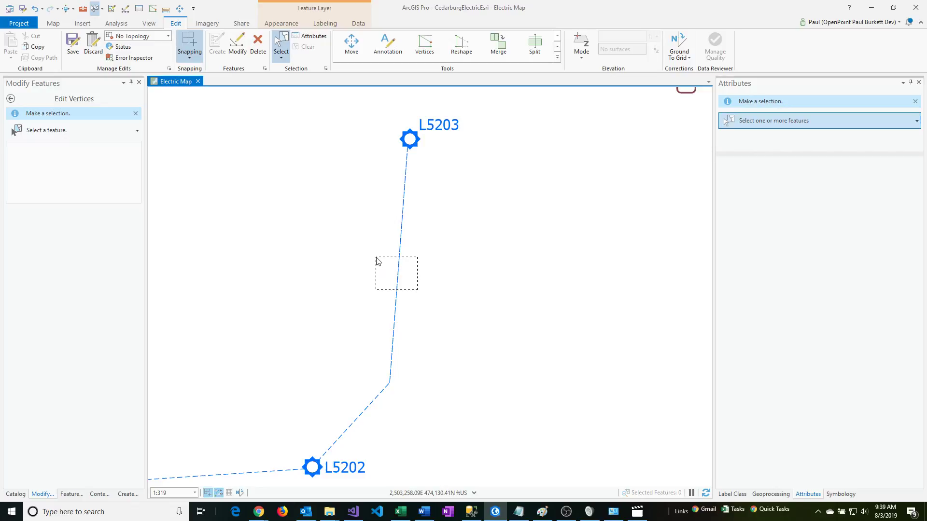
Reselect wire 8892 between L5202 and L5203 and show all modify tools.
click(396, 272)
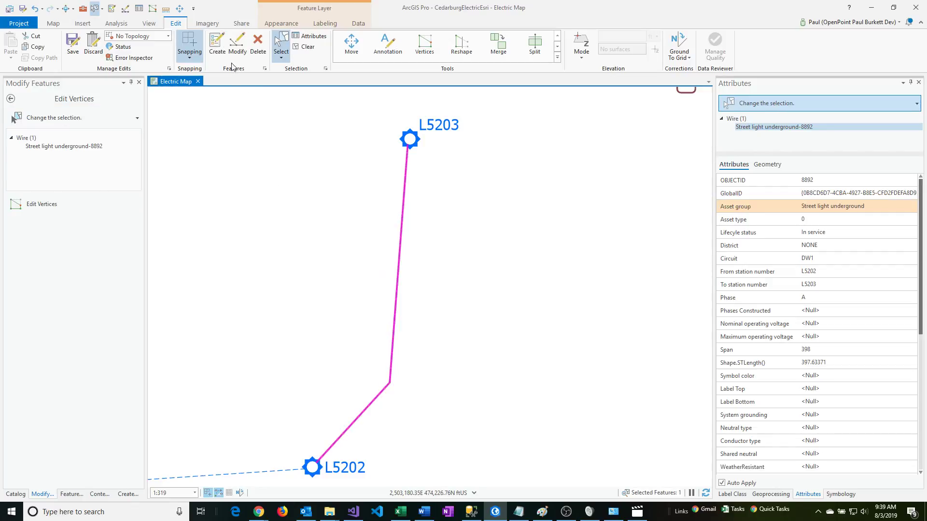
mouse_move(237, 42)
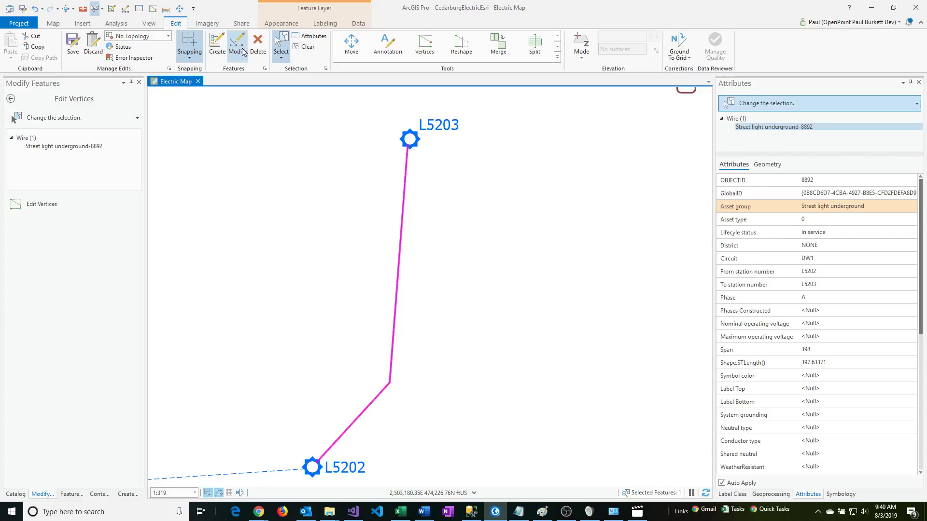
click(237, 45)
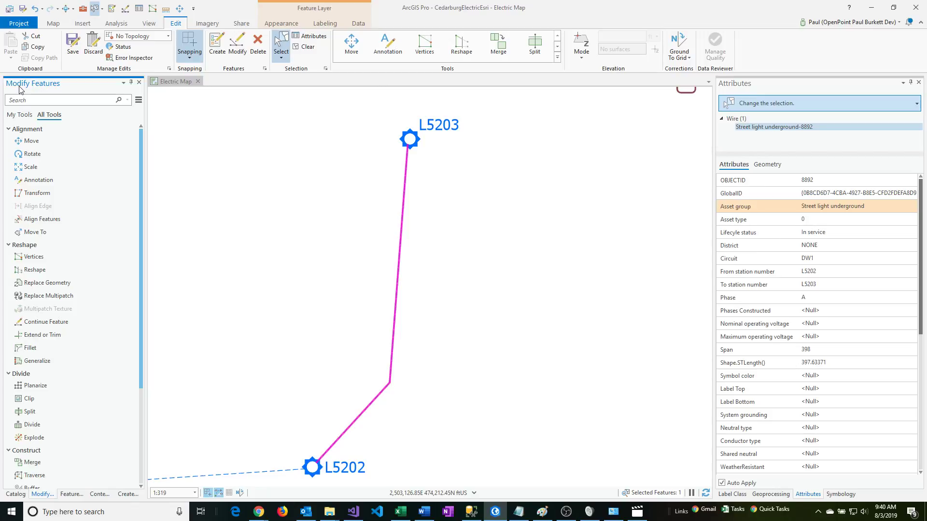
mouse_move(46, 89)
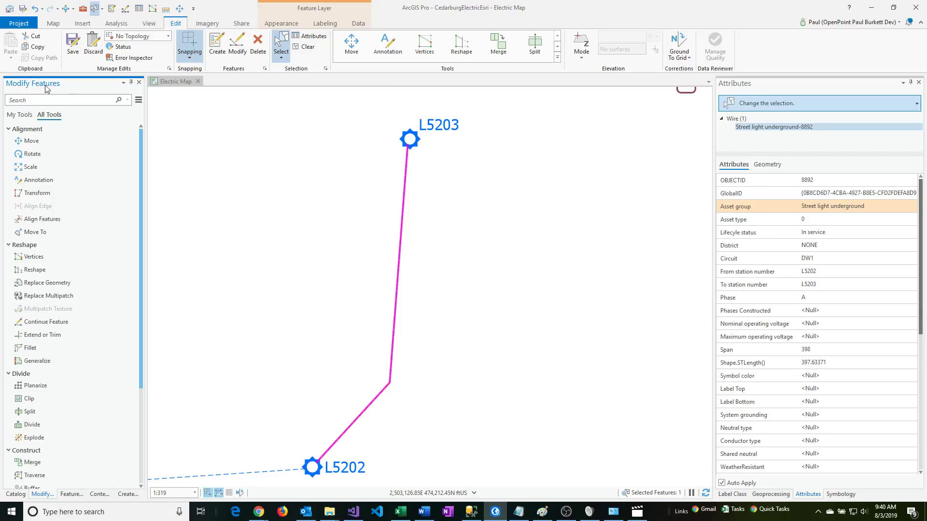
mouse_move(28, 220)
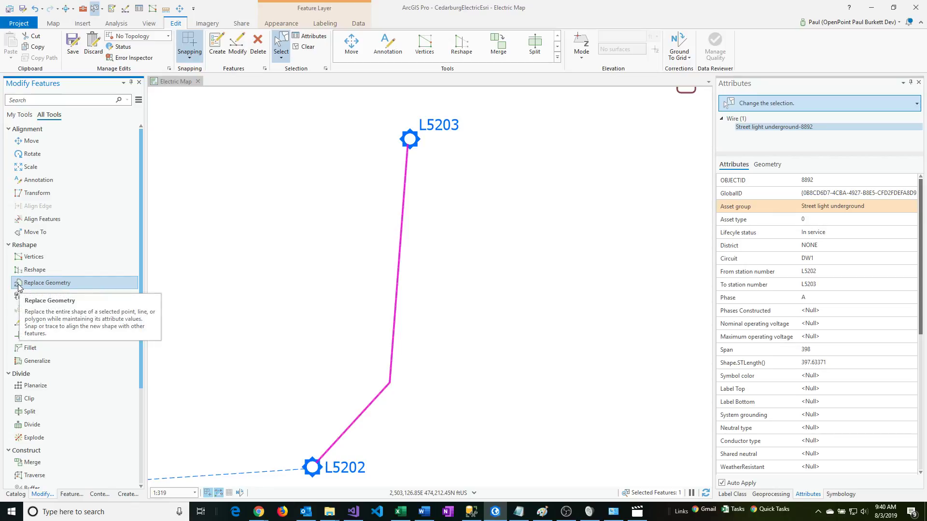
Start Replace Geometry on wire 8892, beginning the new sketch at L5203.
click(47, 282)
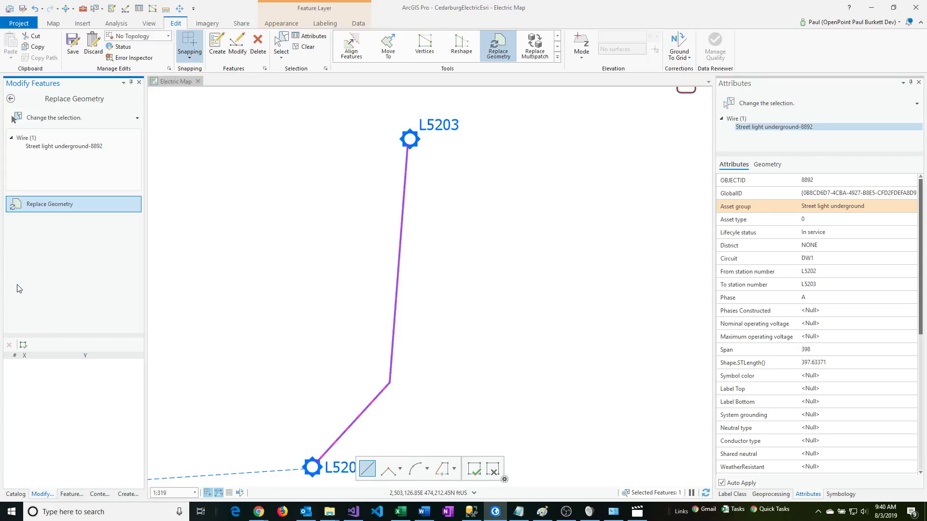
mouse_move(43, 287)
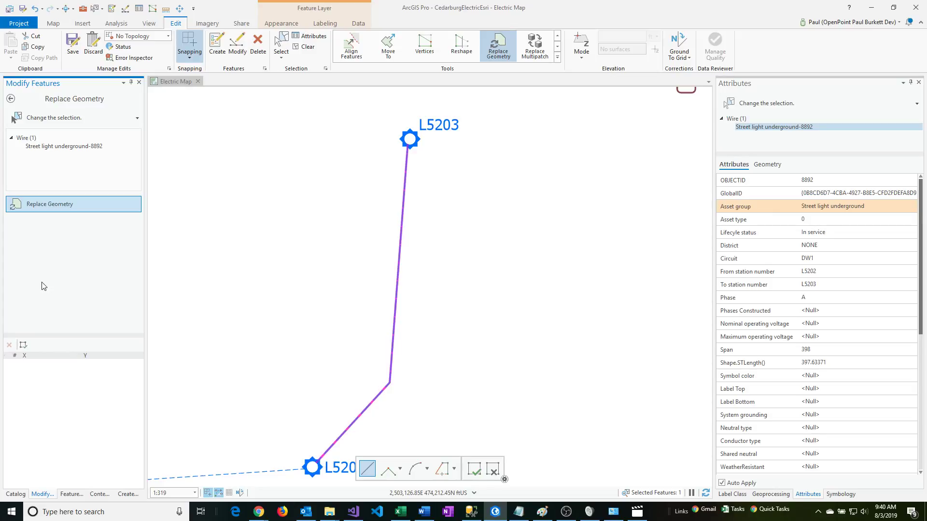
mouse_move(80, 282)
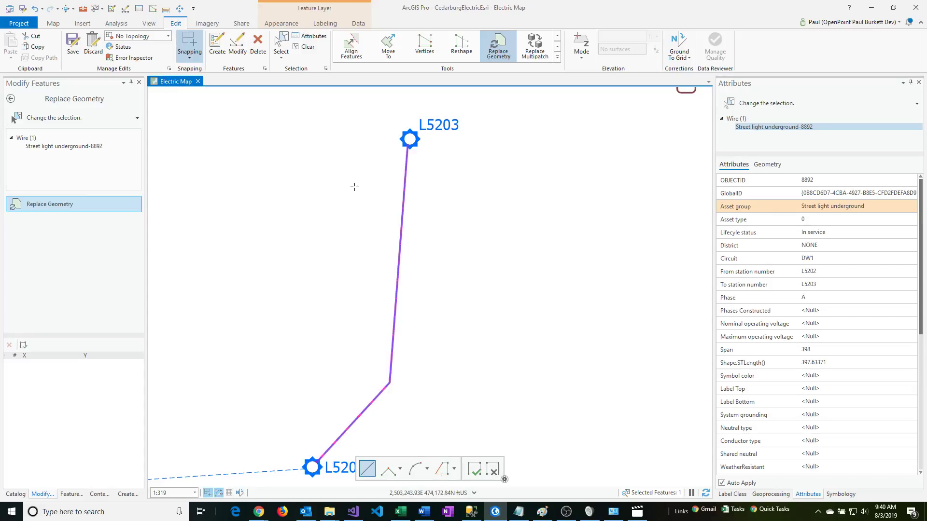
mouse_move(382, 189)
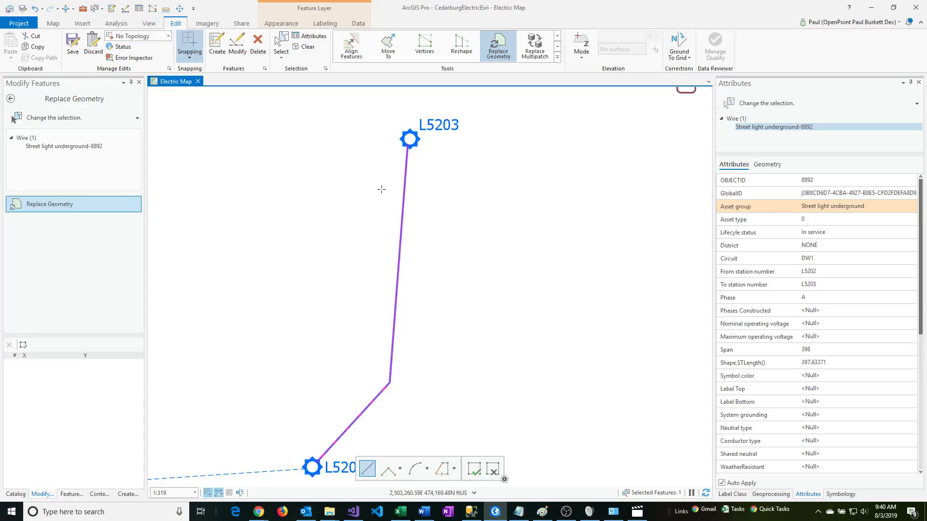
mouse_move(393, 161)
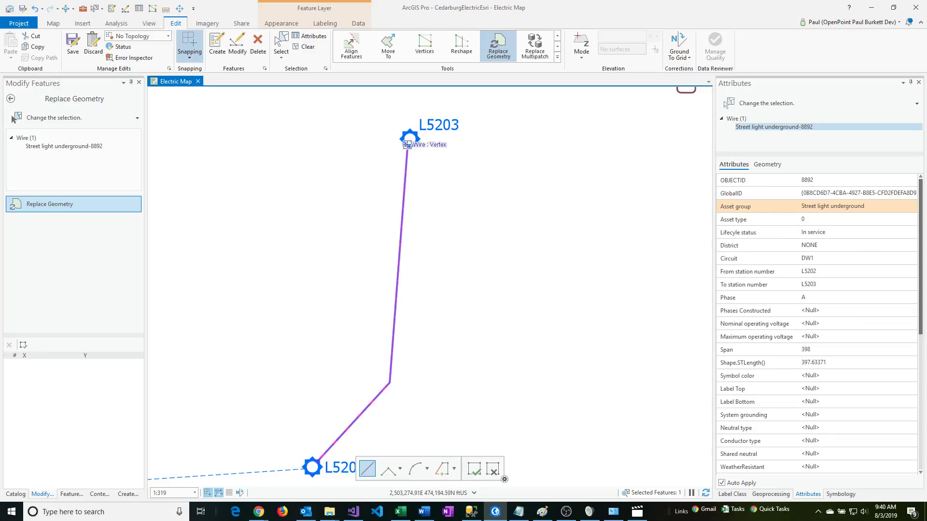
click(408, 140)
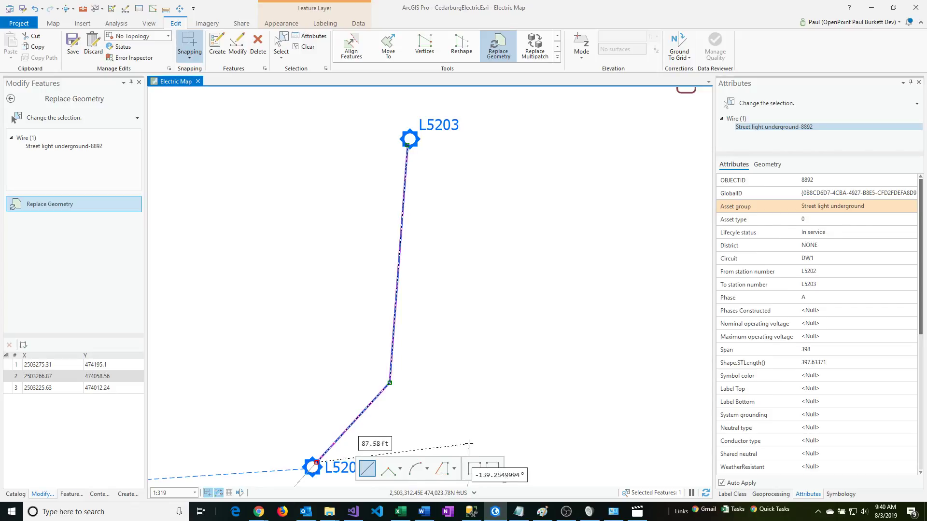
mouse_move(477, 472)
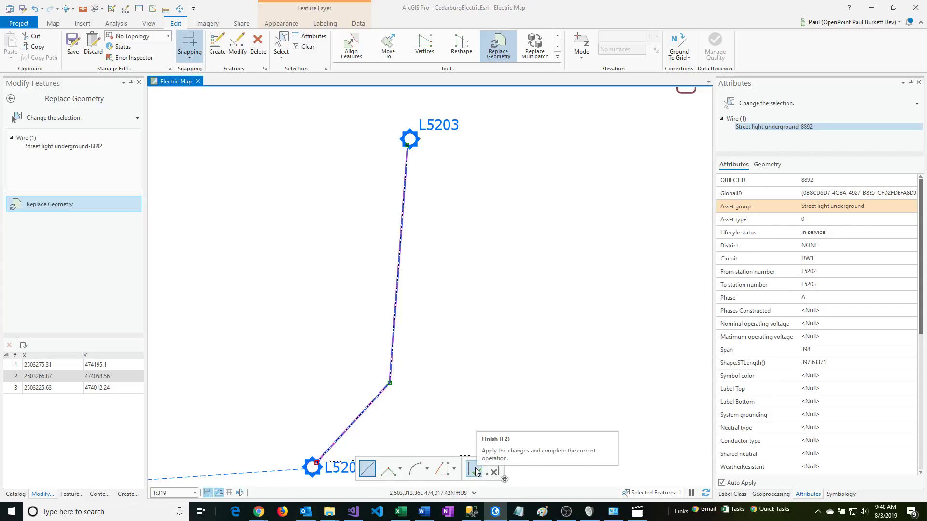
Finish the replacement sketch and confirm OBJECTID 8892 with Shape length 198.816855.
click(476, 470)
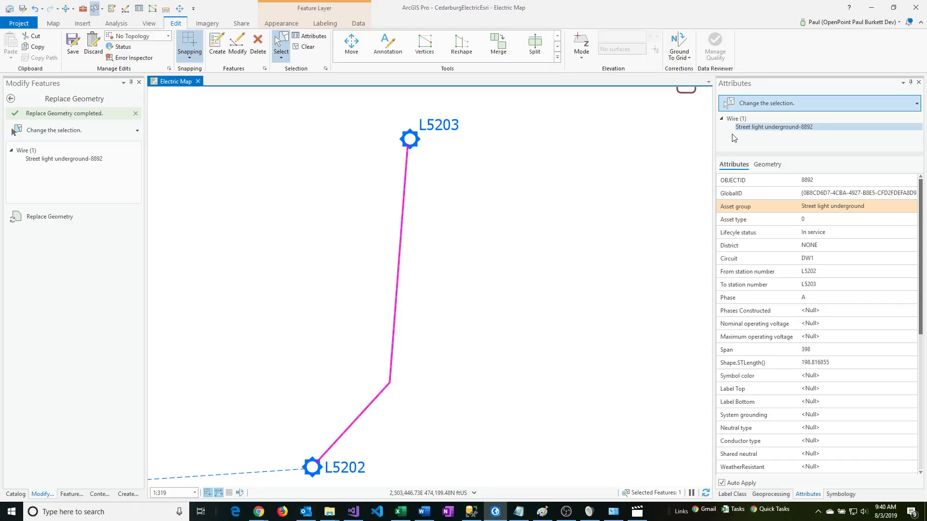
mouse_move(807, 132)
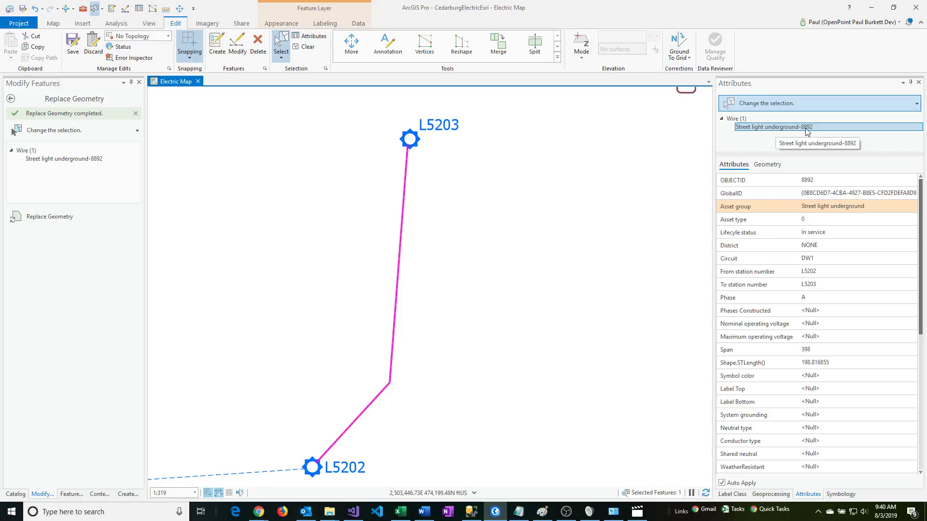
click(807, 180)
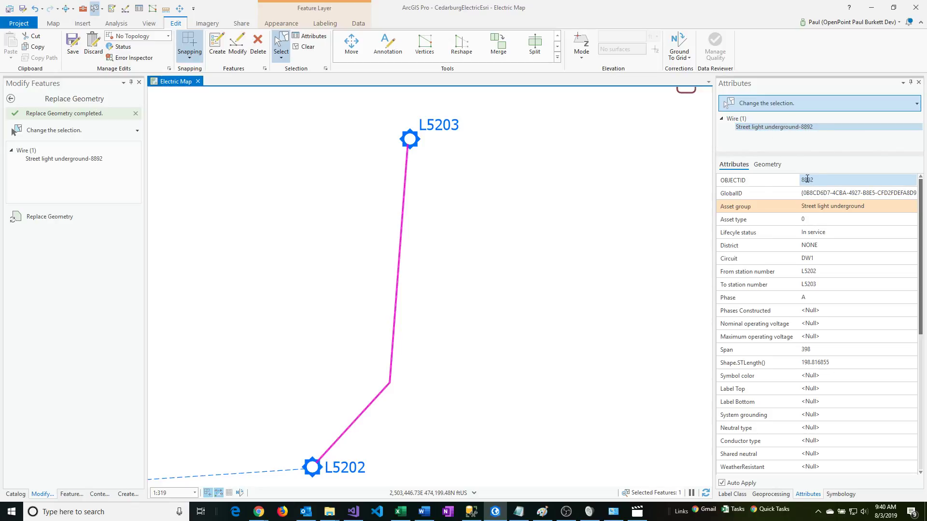